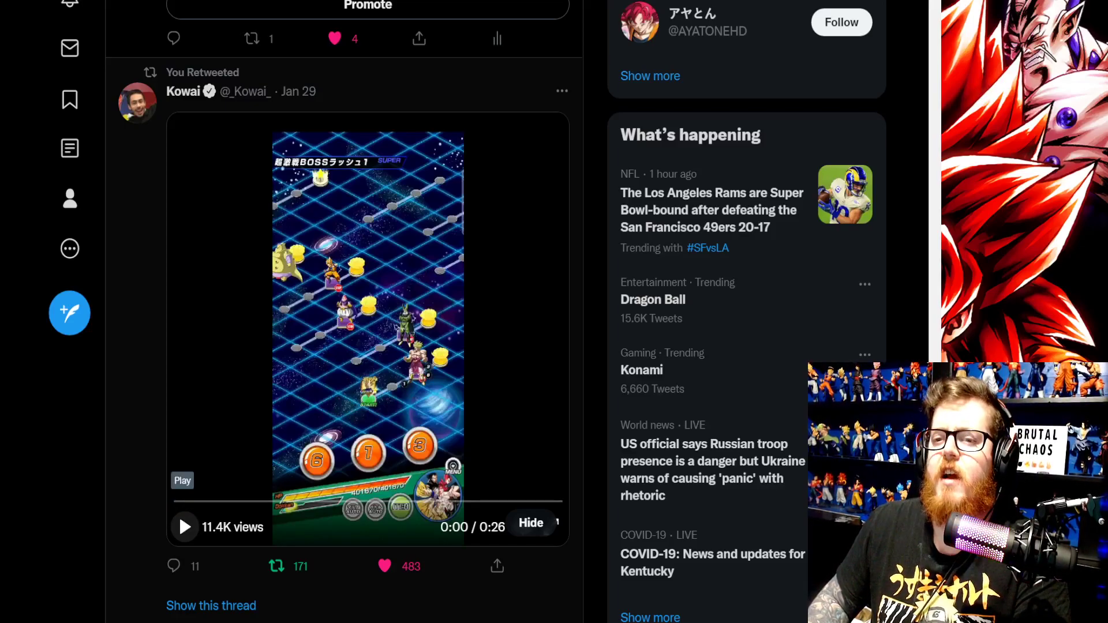
Play the retweeted Kowai game video, then rewind it to 0:00.
left_click(184, 526)
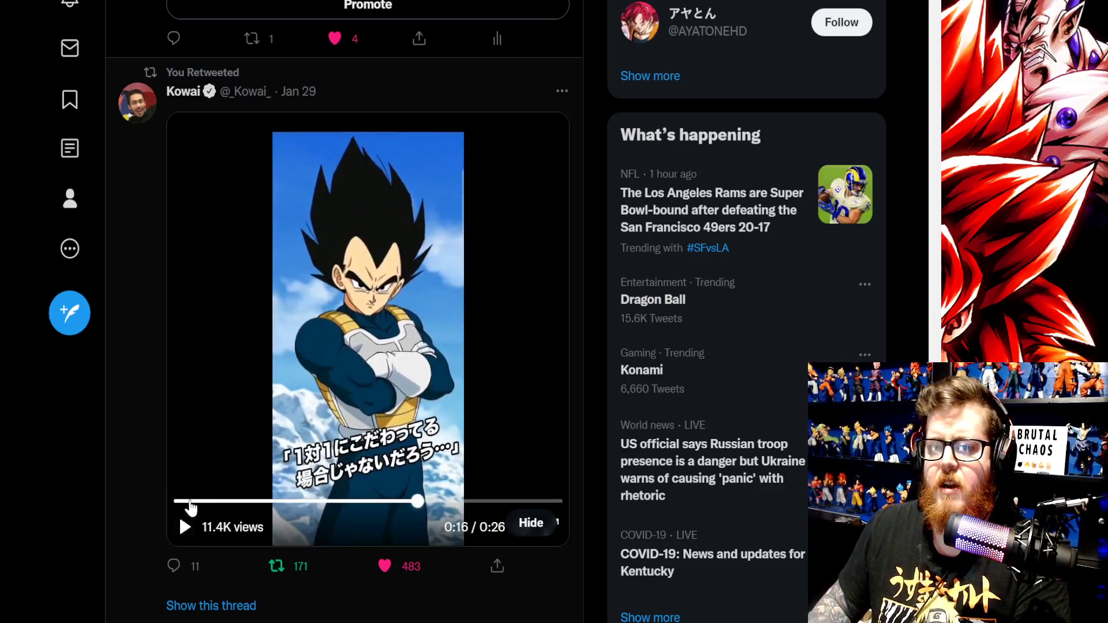
left_click_drag(421, 501, 180, 501)
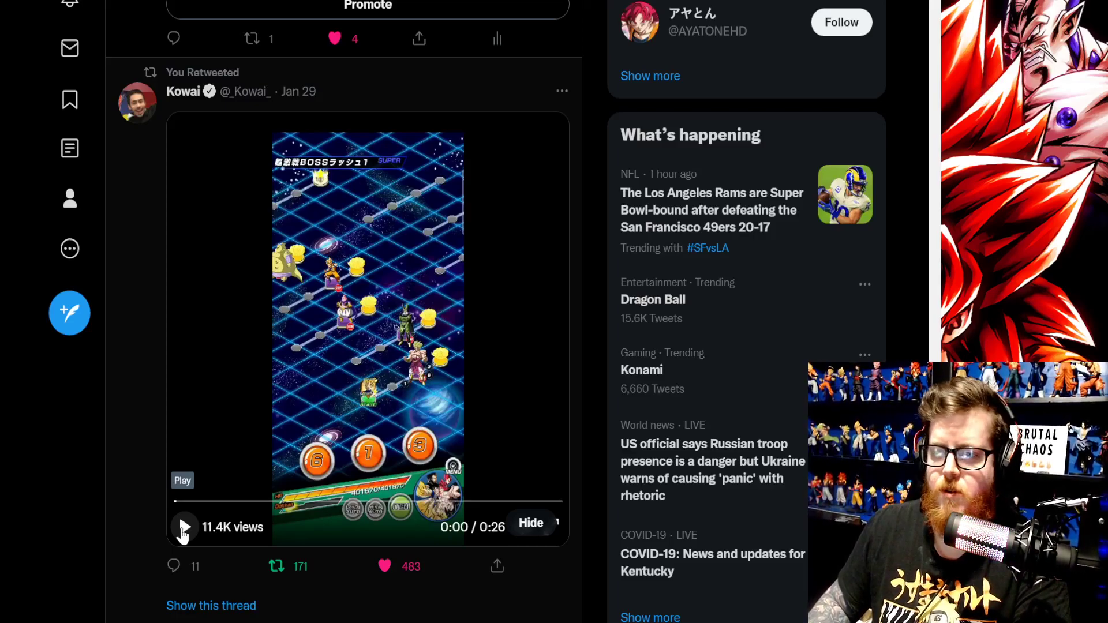
Replay the Kowai video, pause at 0:03 on the boss warning, and scroll down.
left_click(184, 528)
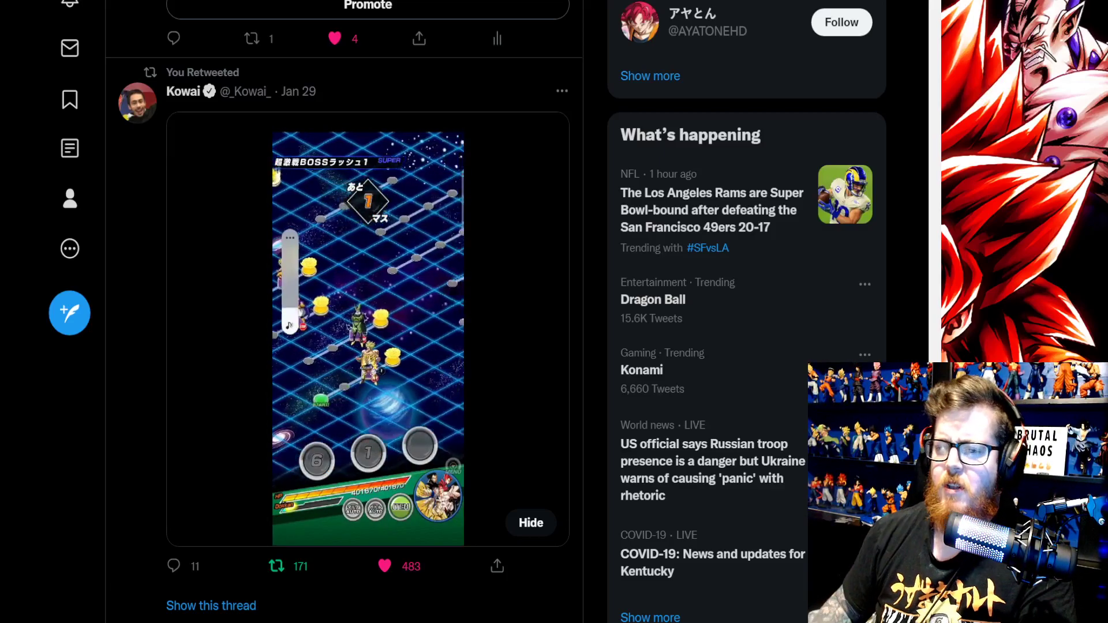
left_click(367, 331)
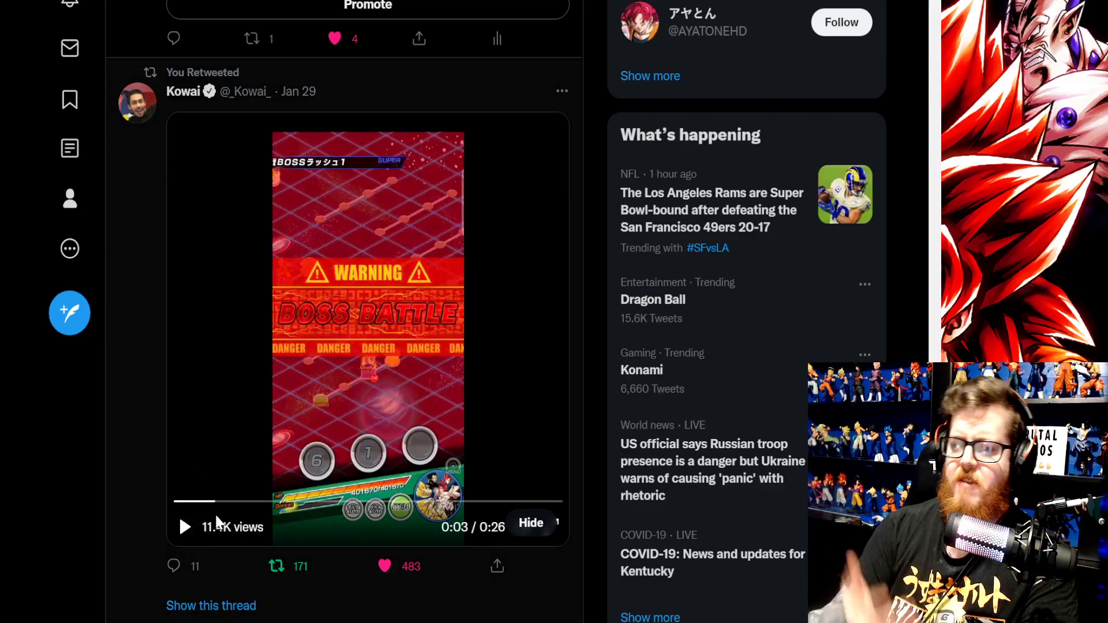
mouse_move(195, 431)
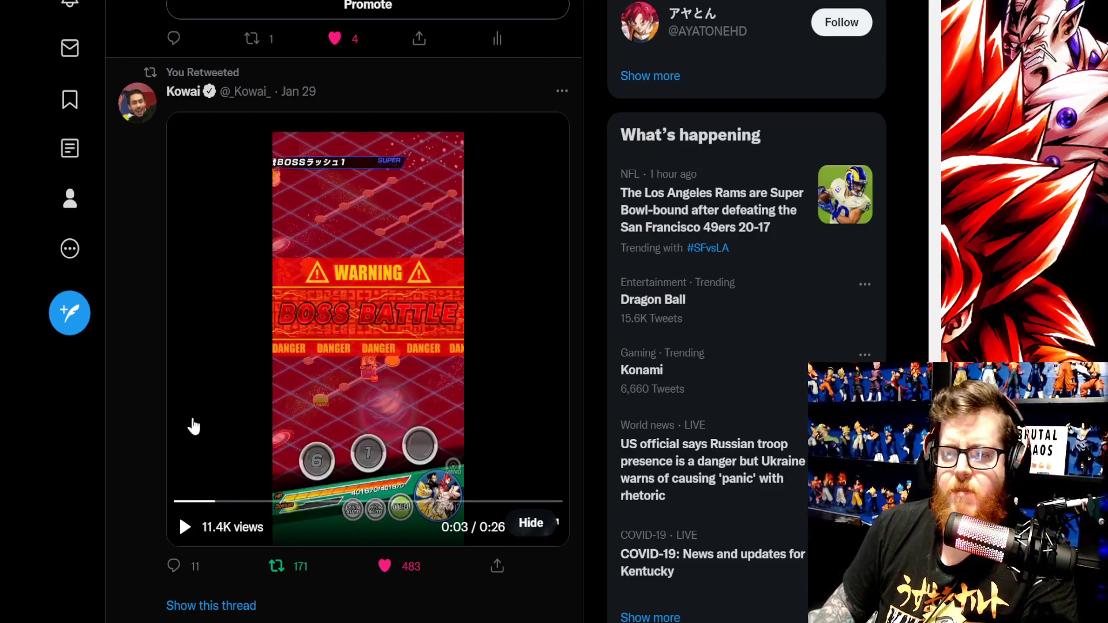
scroll("down", 3)
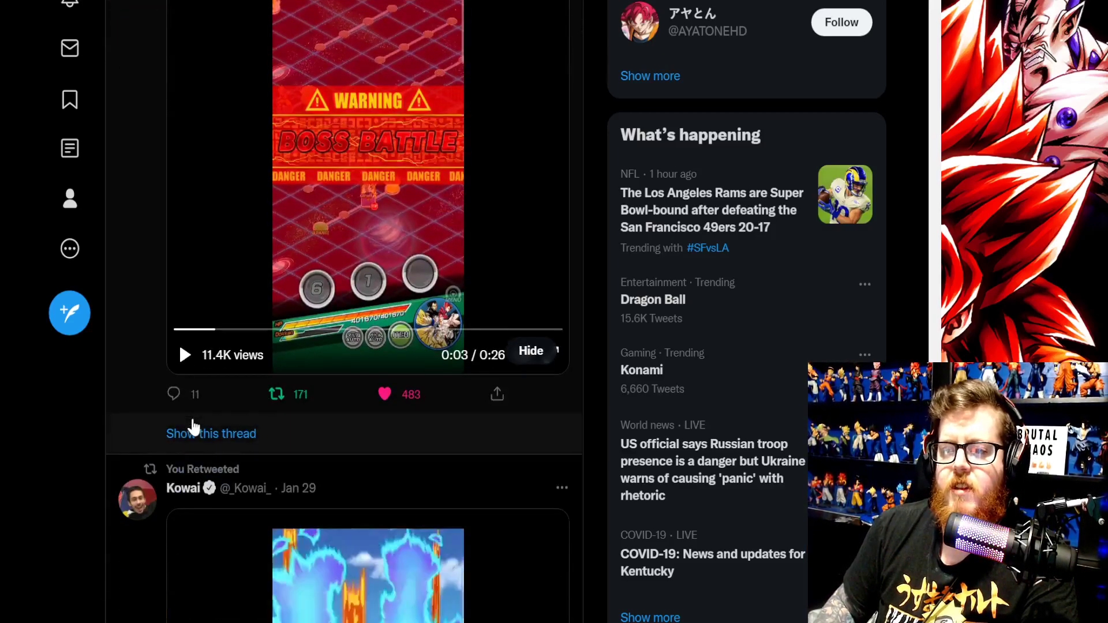
Scroll to the second Kowai retweet, the 0:27 clip with 17.9K views.
scroll("down", 3)
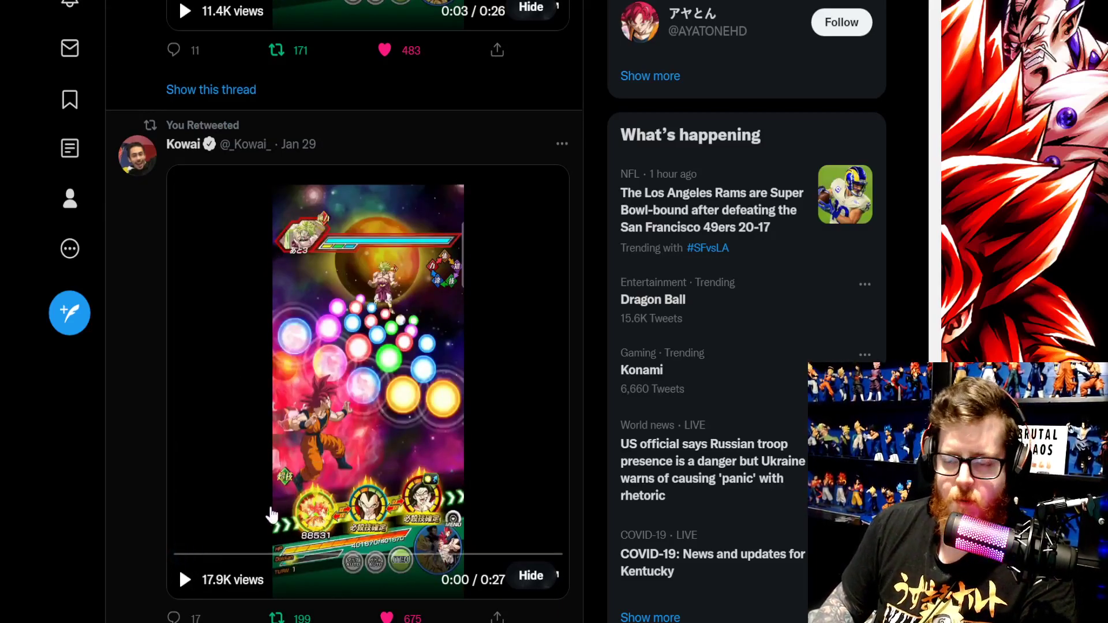
mouse_move(185, 580)
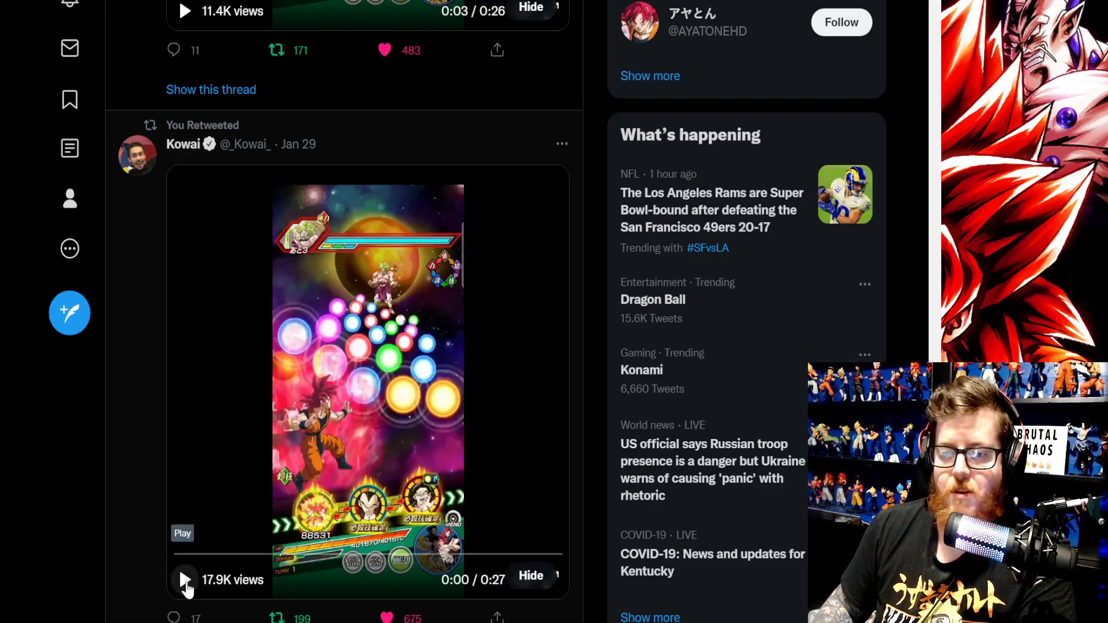
left_click(185, 580)
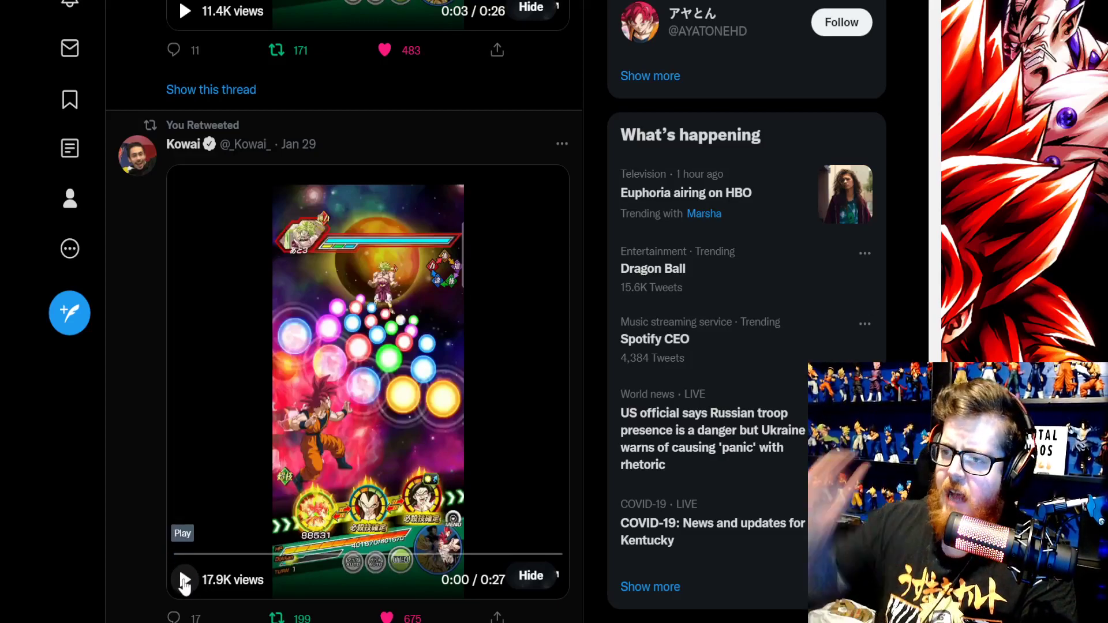
Play the second Kowai battle video, replaying and pausing it.
left_click(184, 580)
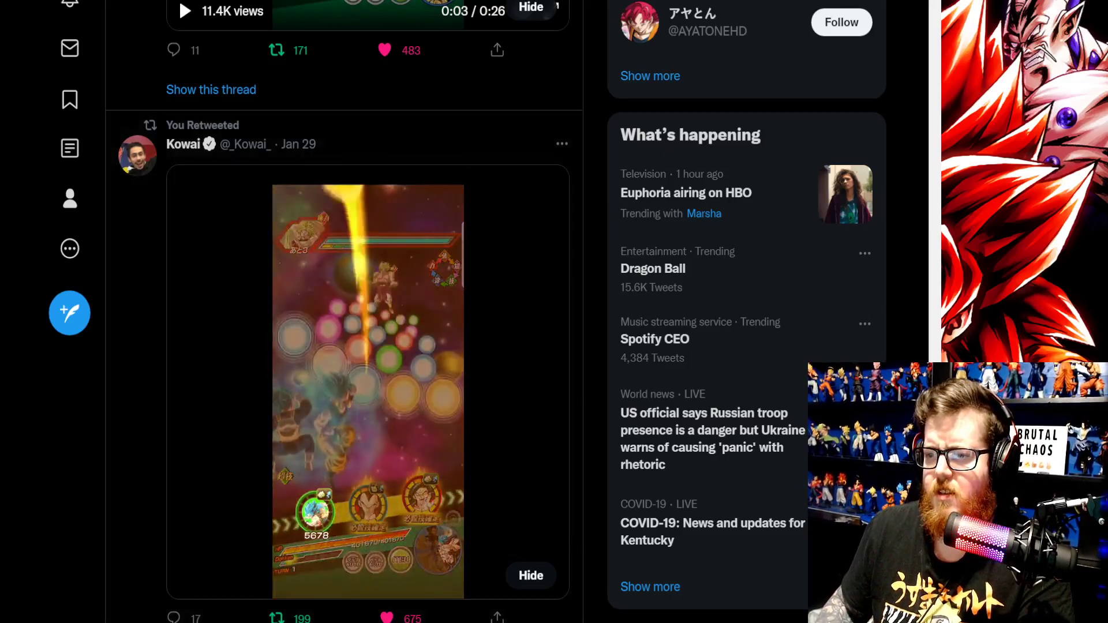
left_click(367, 382)
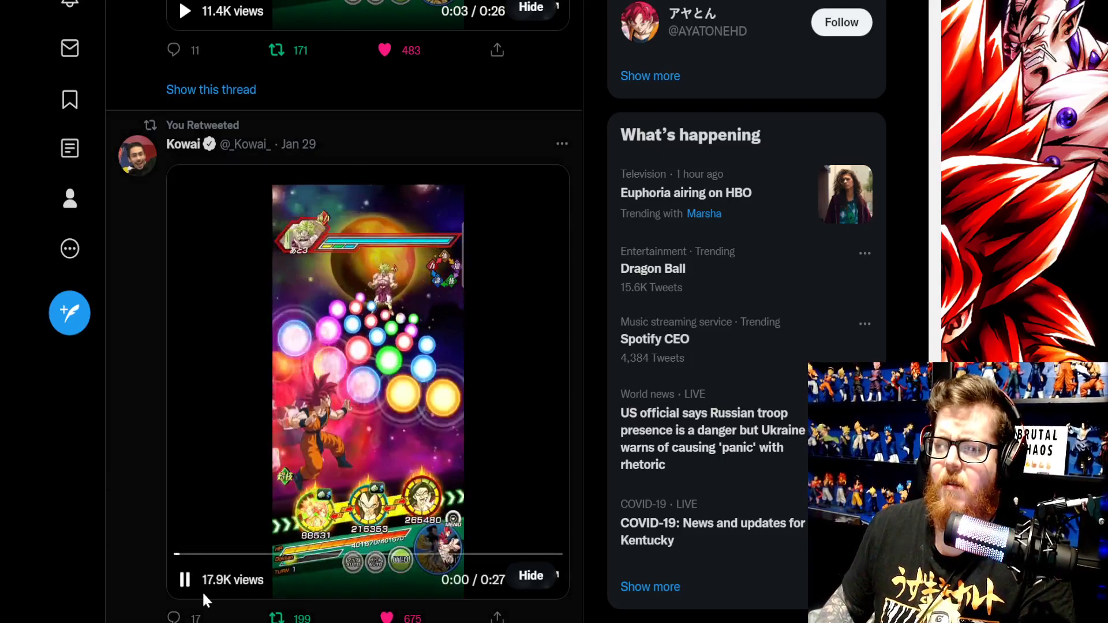
left_click(185, 580)
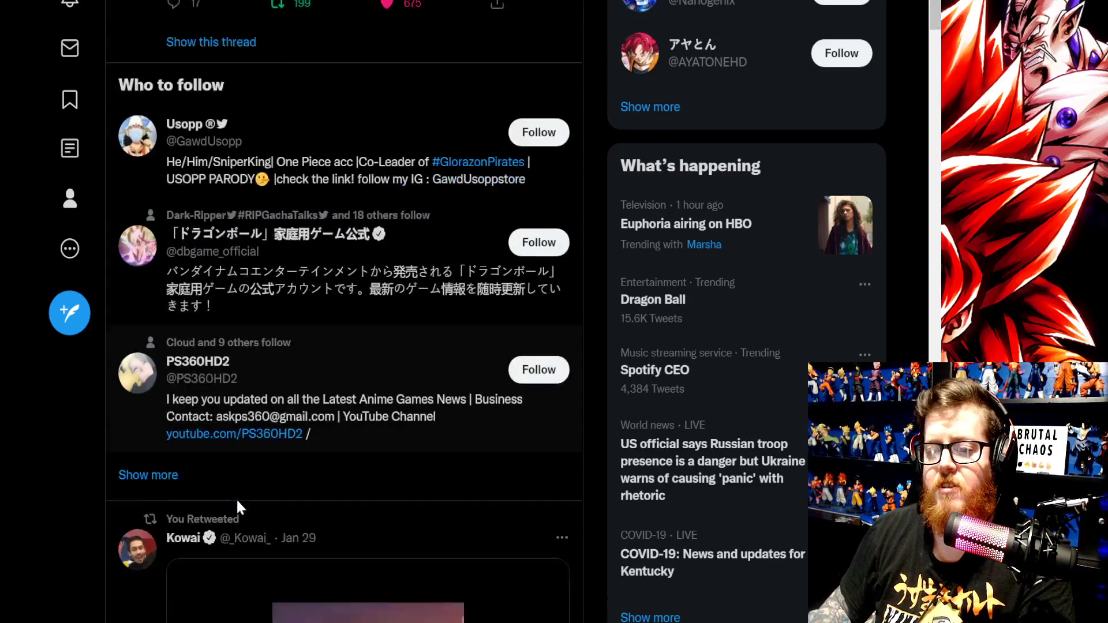
Scroll to the third Kowai retweet and play its 0:28 K.O. clip to the end.
scroll("down", 3)
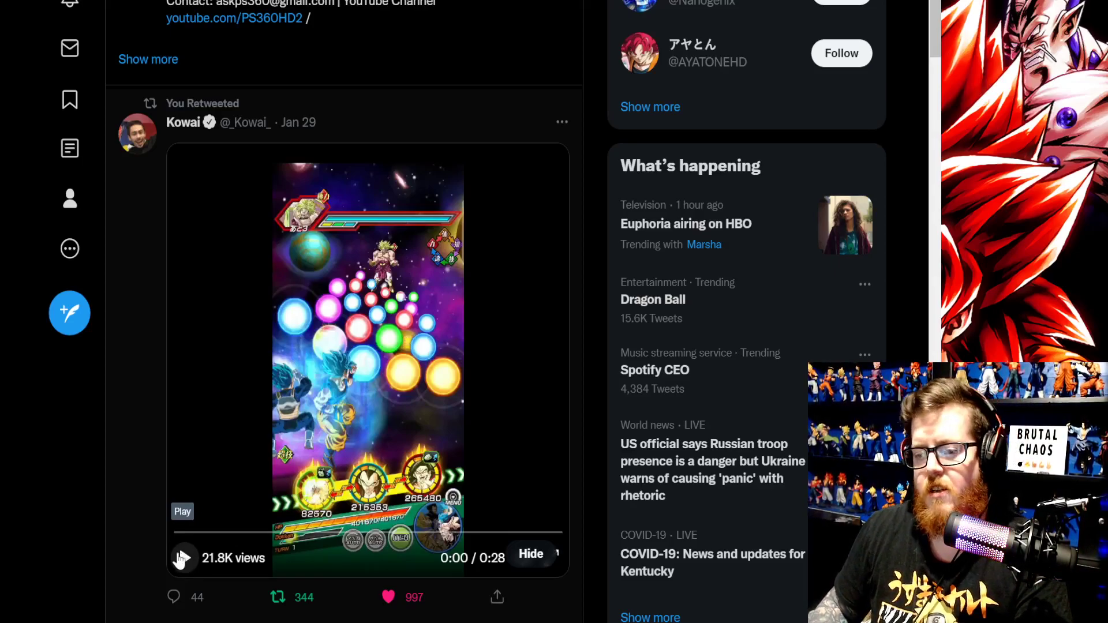
left_click(183, 558)
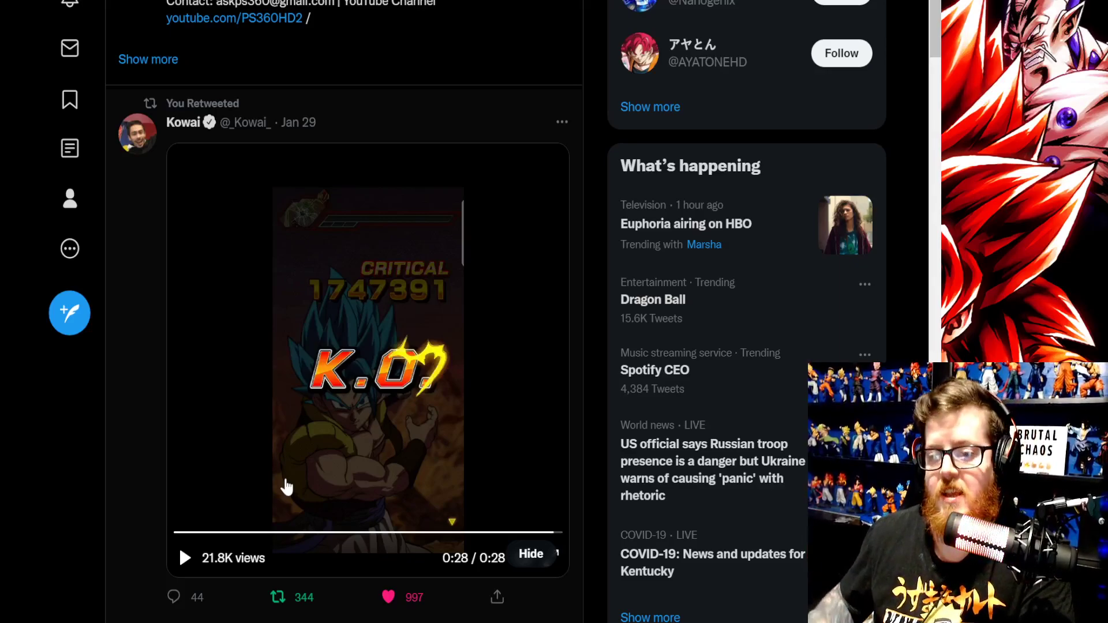
mouse_move(282, 564)
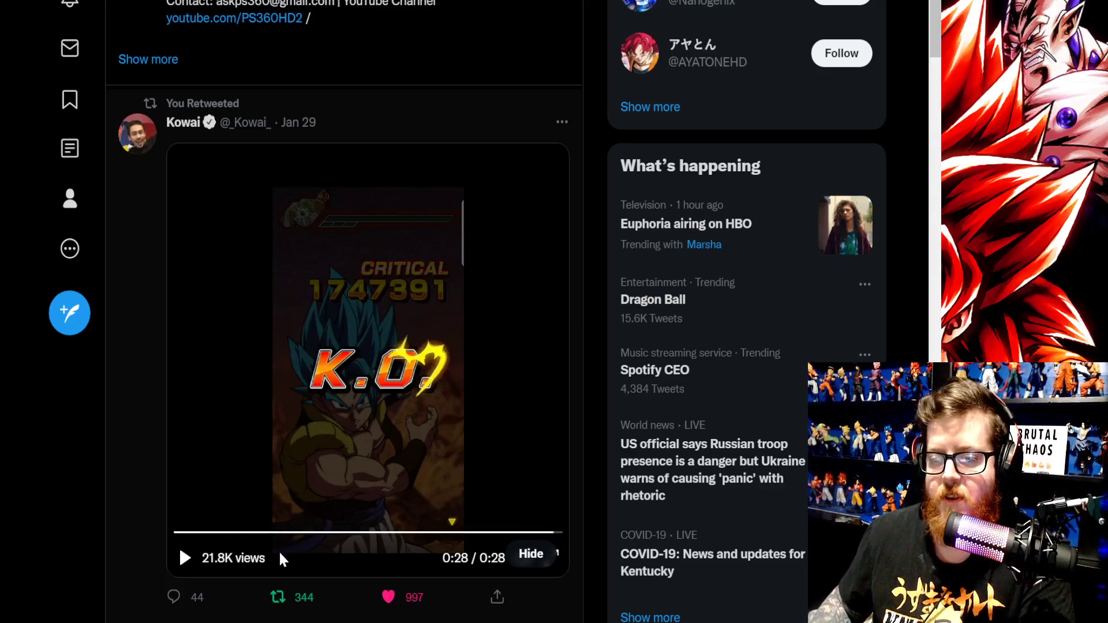
Scroll to the 11.6K-view retweet and play it to 0:20, the Passive Skill scene.
scroll("down", 3)
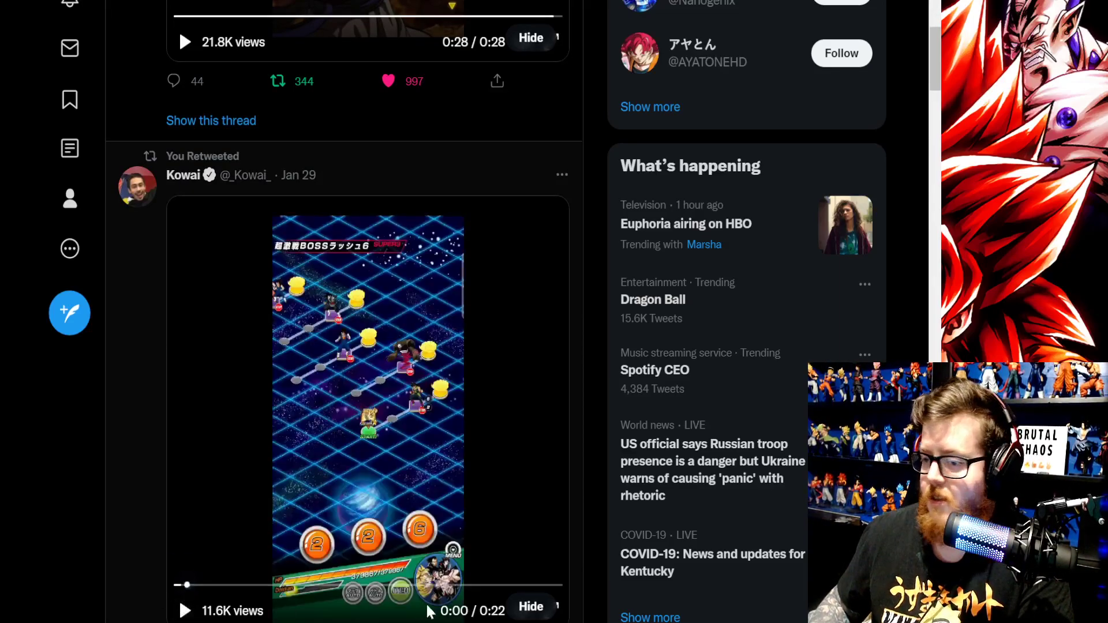
left_click(185, 610)
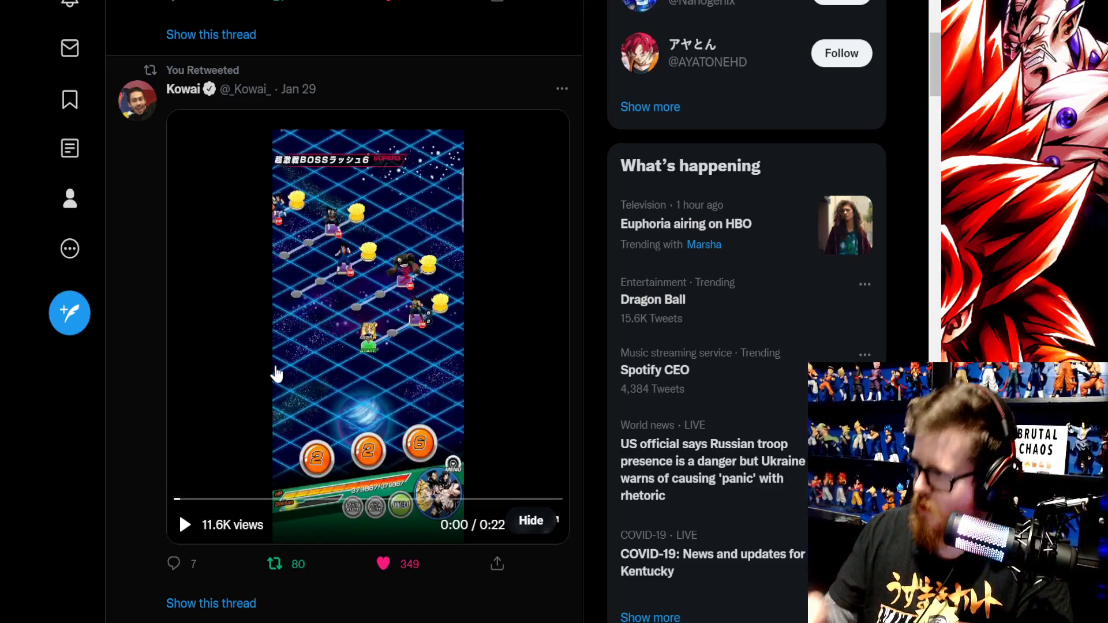
left_click(185, 524)
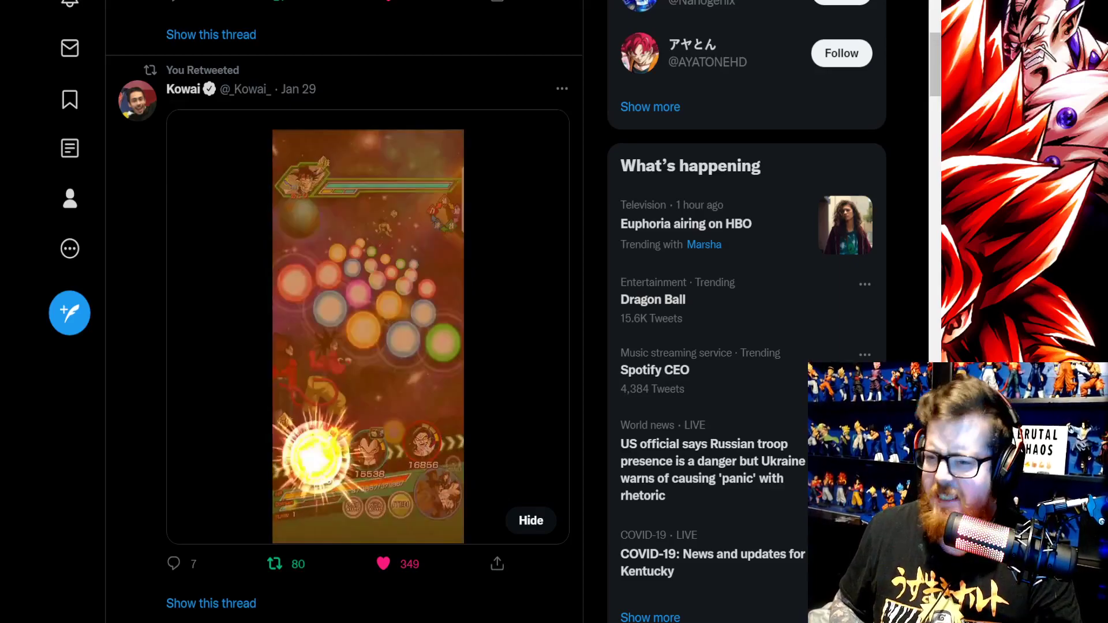
left_click(367, 332)
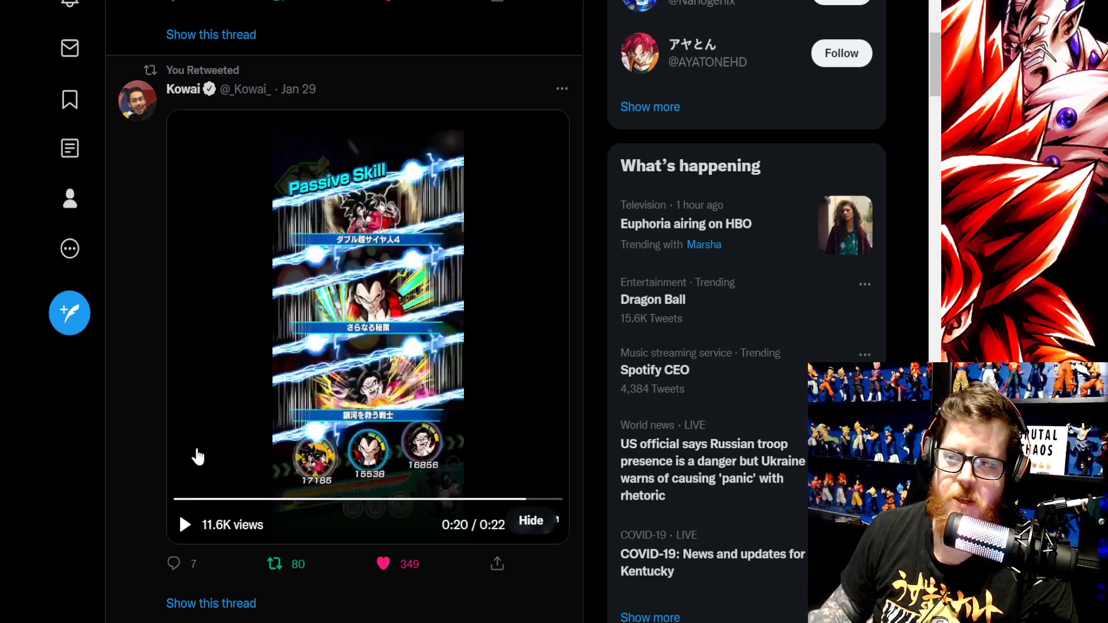
Reveal the sensitive retweet and pause its 0:31 clip at 0:02.
scroll("down", 3)
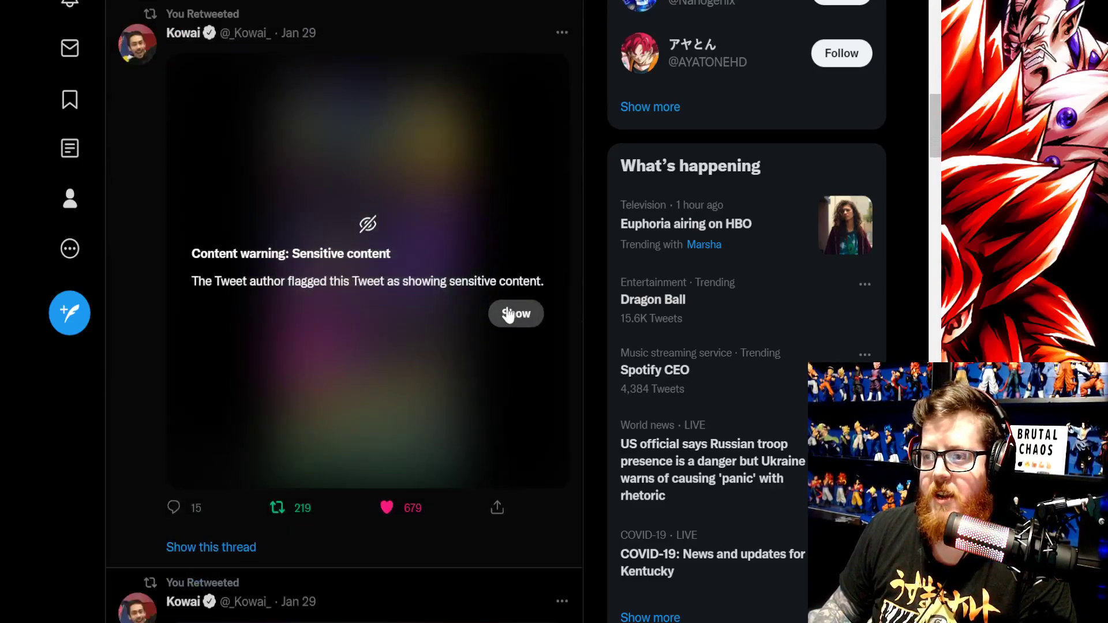
left_click(516, 313)
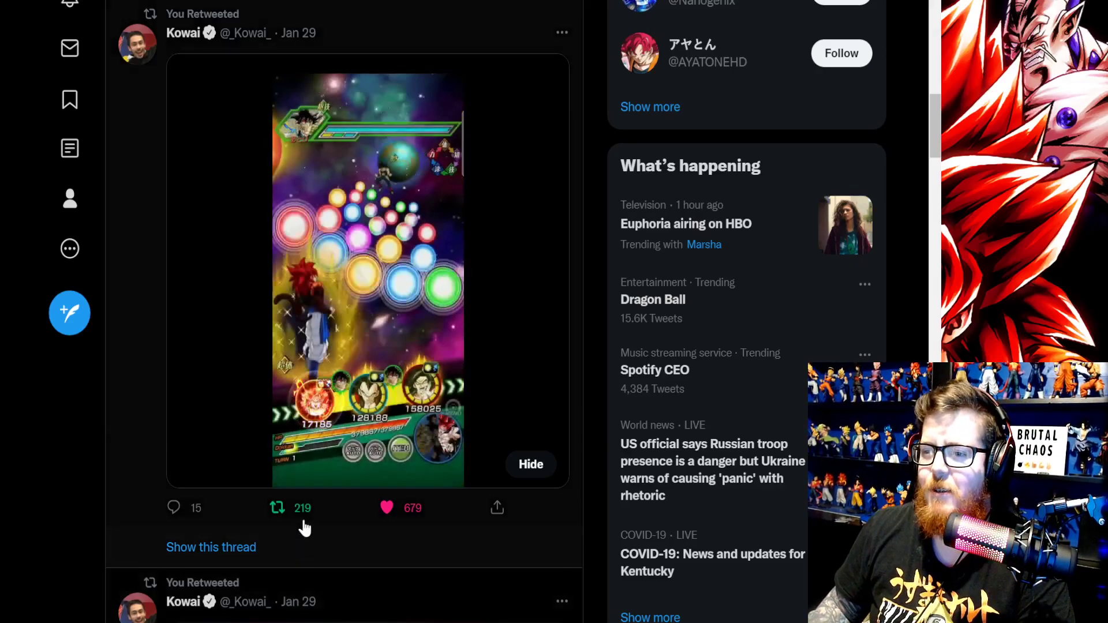
left_click(367, 272)
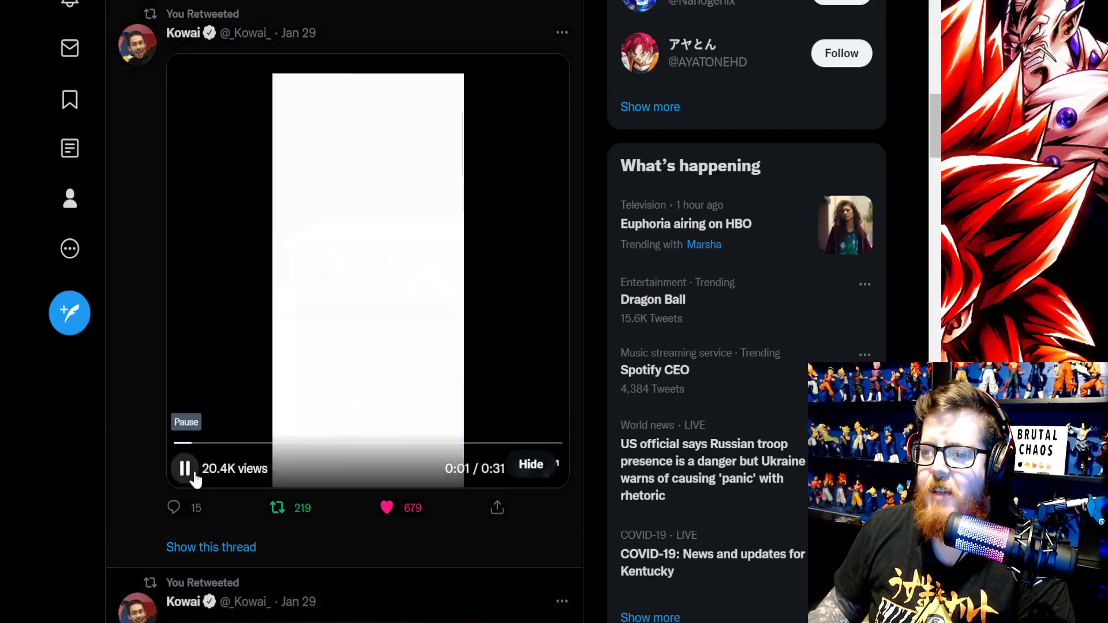
left_click(185, 468)
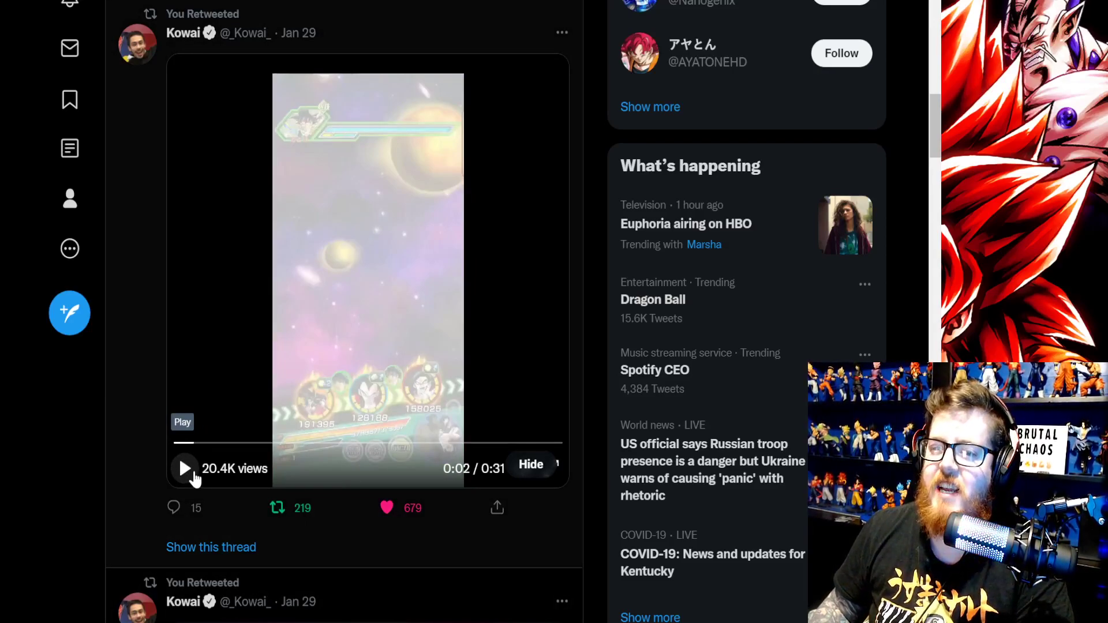
Scroll to the 26.3K-view retweet and watch its 0:26 clip to the K.O.
scroll("down", 3)
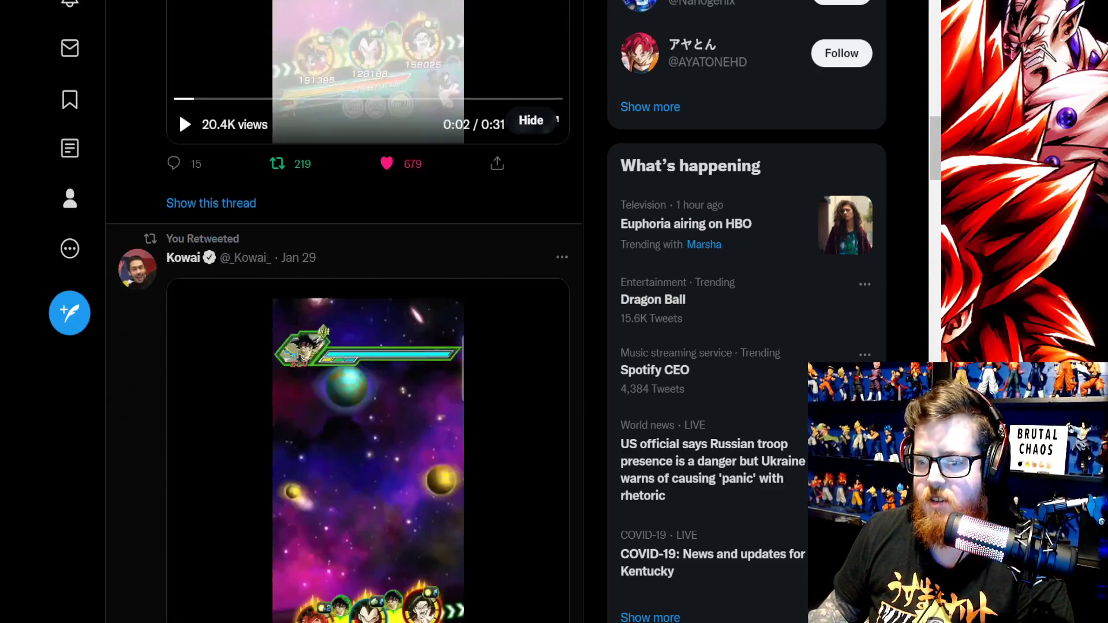
scroll("down", 3)
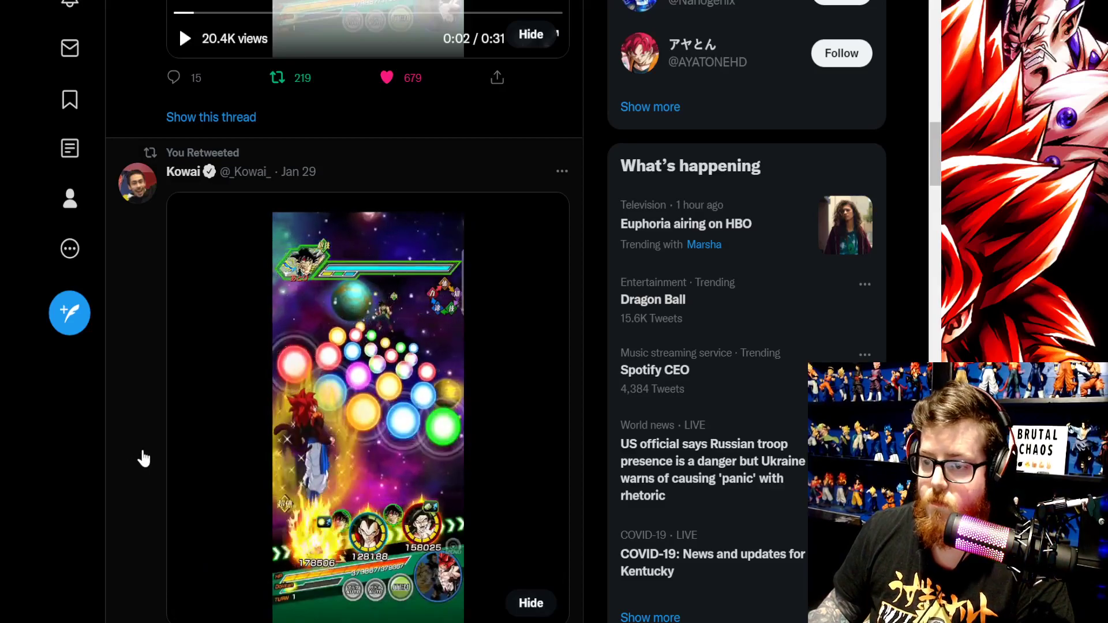
scroll("down", 3)
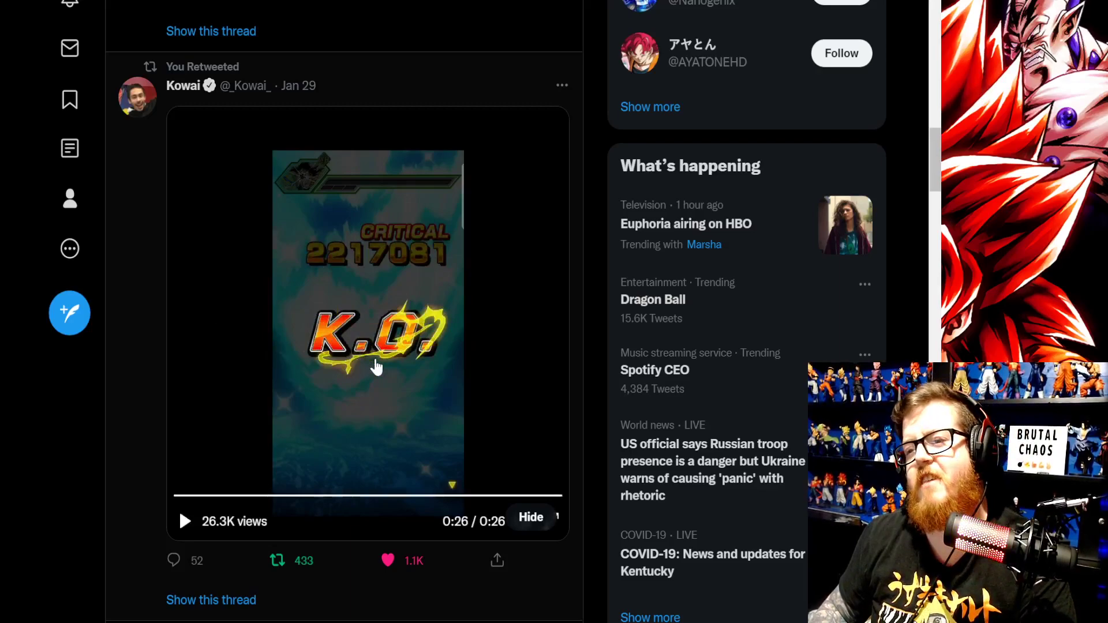
mouse_move(385, 357)
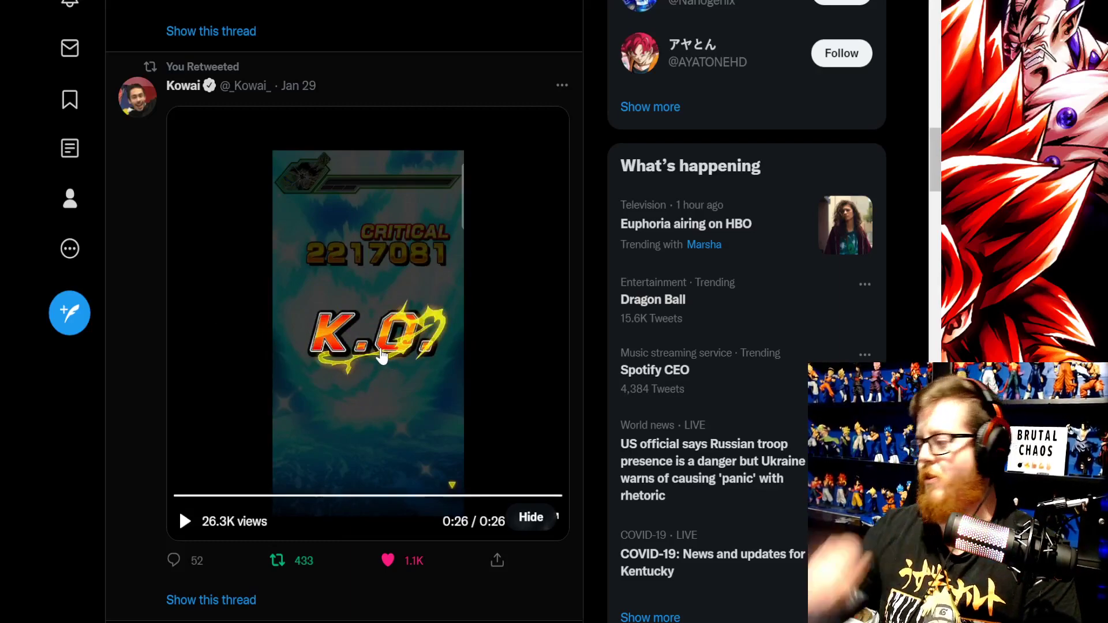